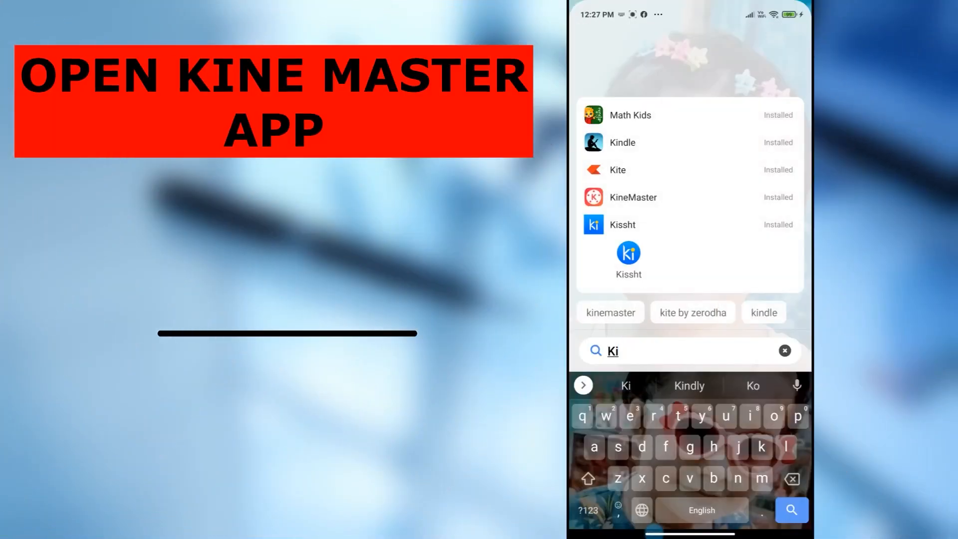
- Launch KineMaster from the search results and start a new project
left_click(632, 197)
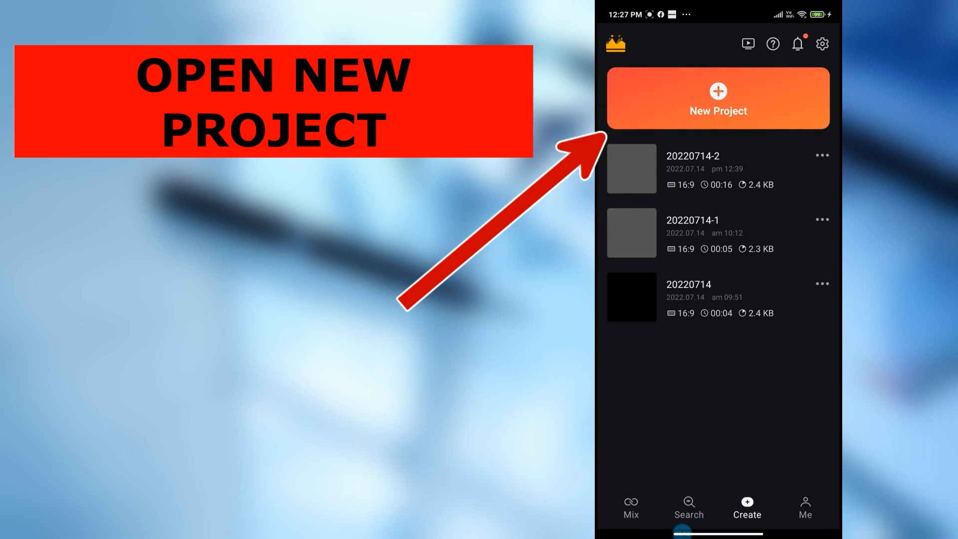
left_click(717, 99)
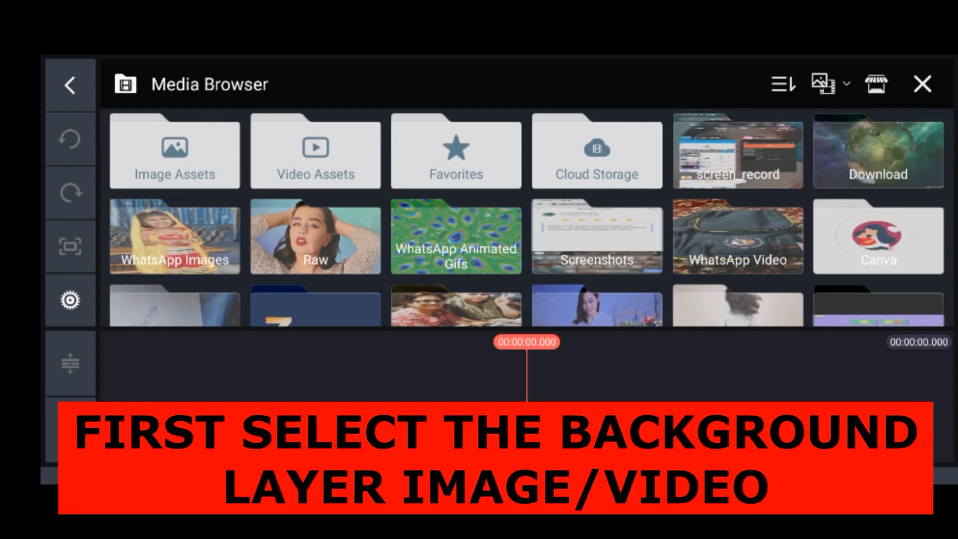
- Add the living-room photo from the Raw folder as the background clip
left_click(315, 237)
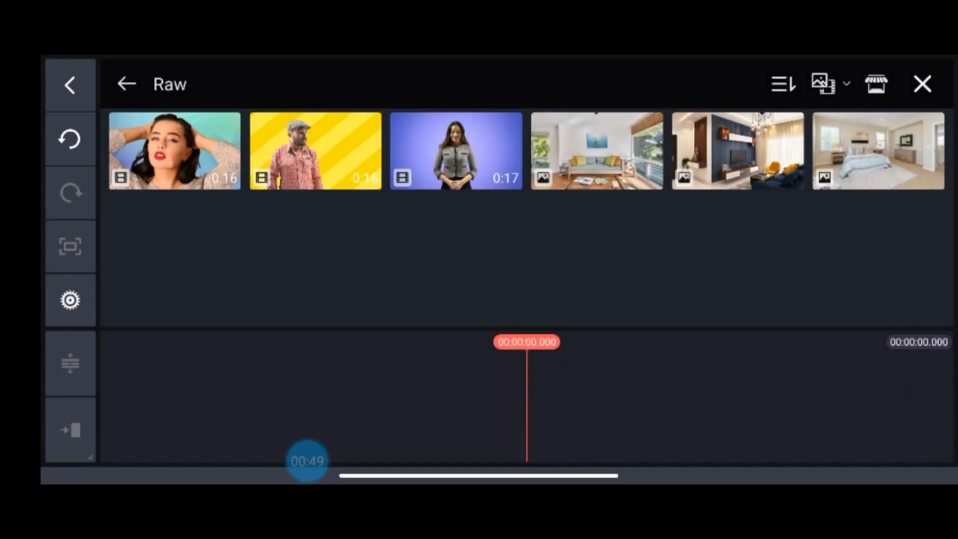
left_click(596, 151)
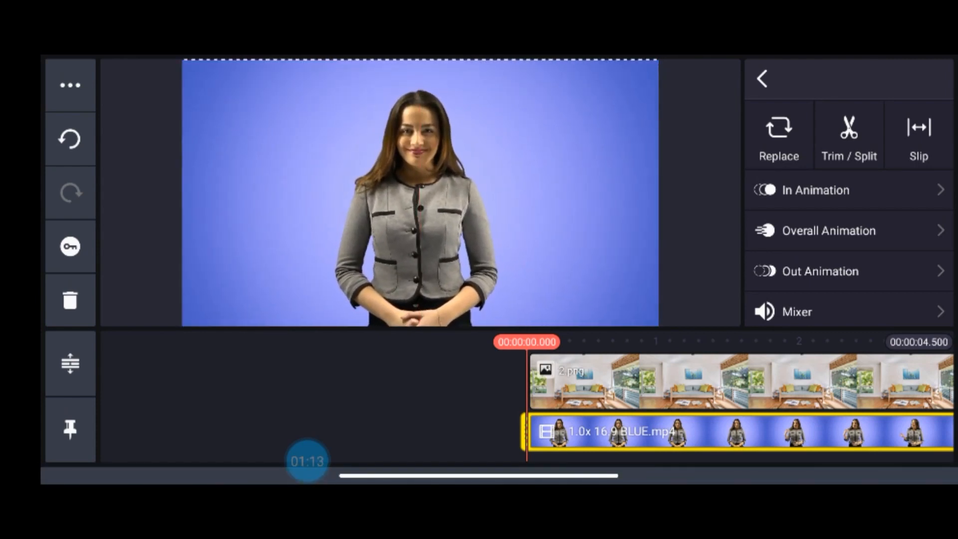
- Enable Chroma Key on the woman's clip to key out the blue background
scroll("down", 3)
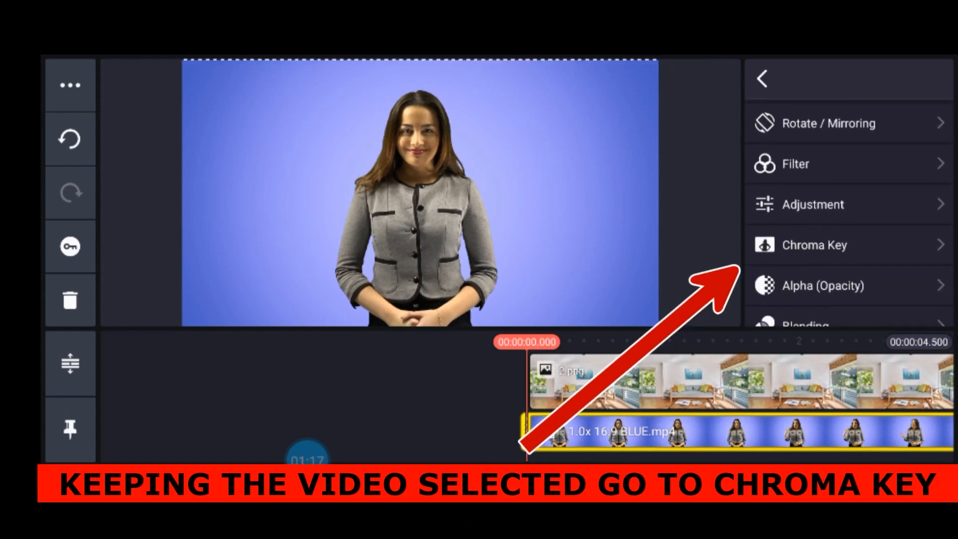
left_click(814, 245)
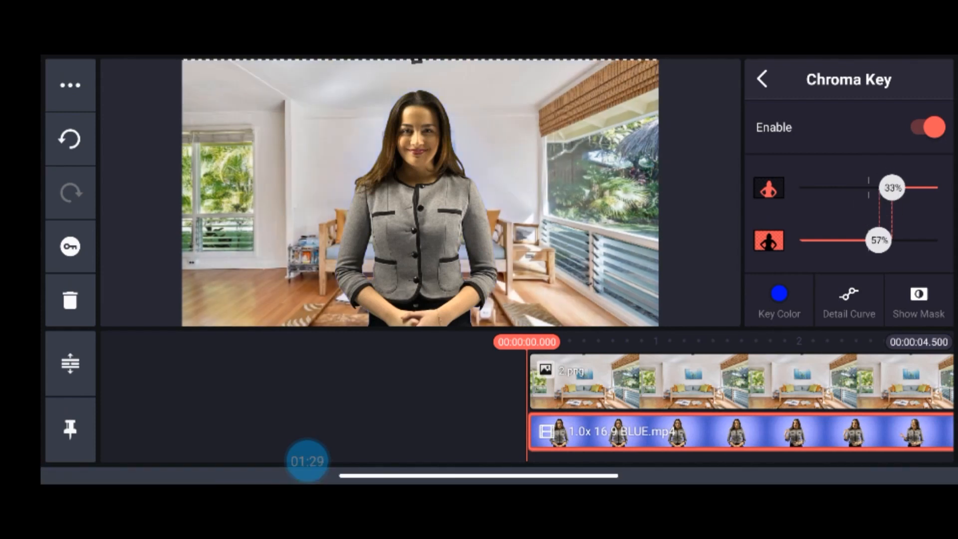
- Apply the Cold C07 filter at 100 to the woman's clip
left_click(762, 80)
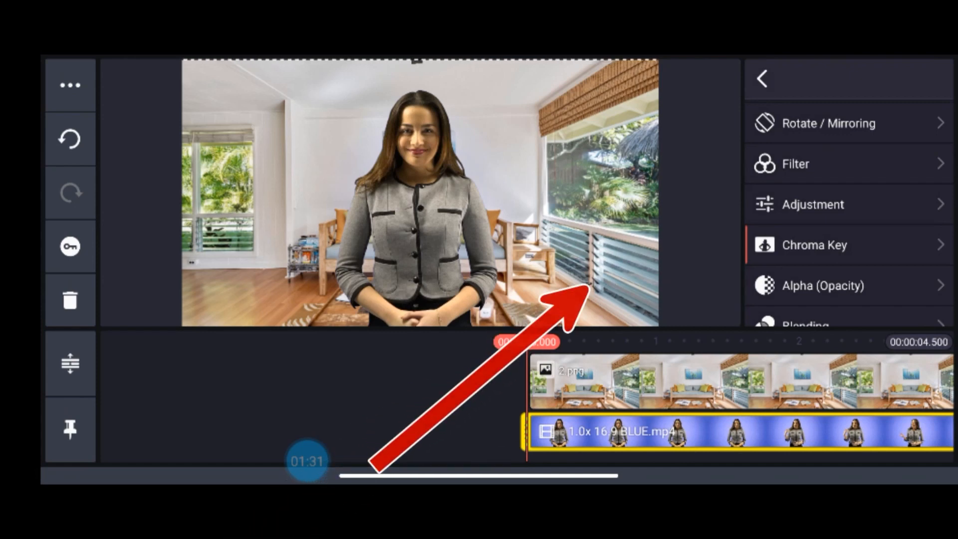
left_click(825, 164)
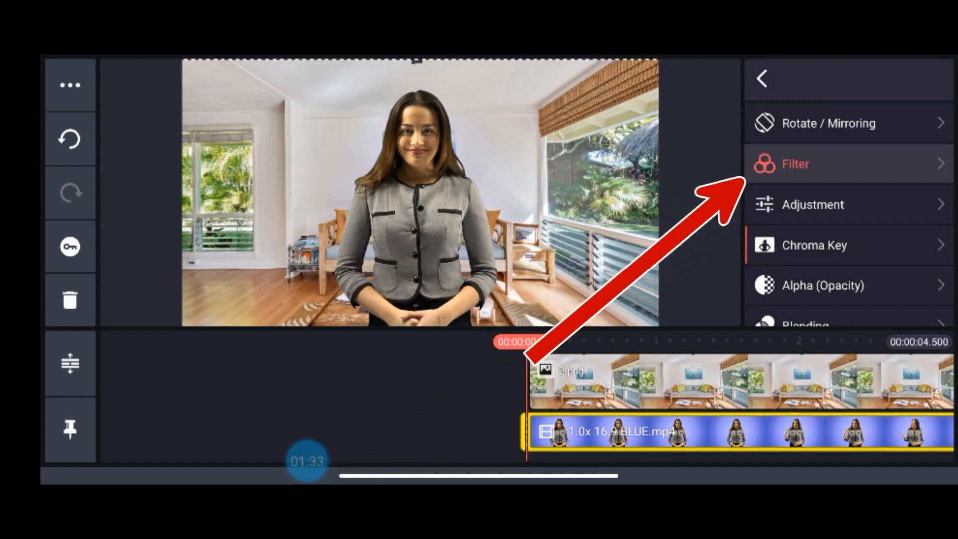
left_click(794, 163)
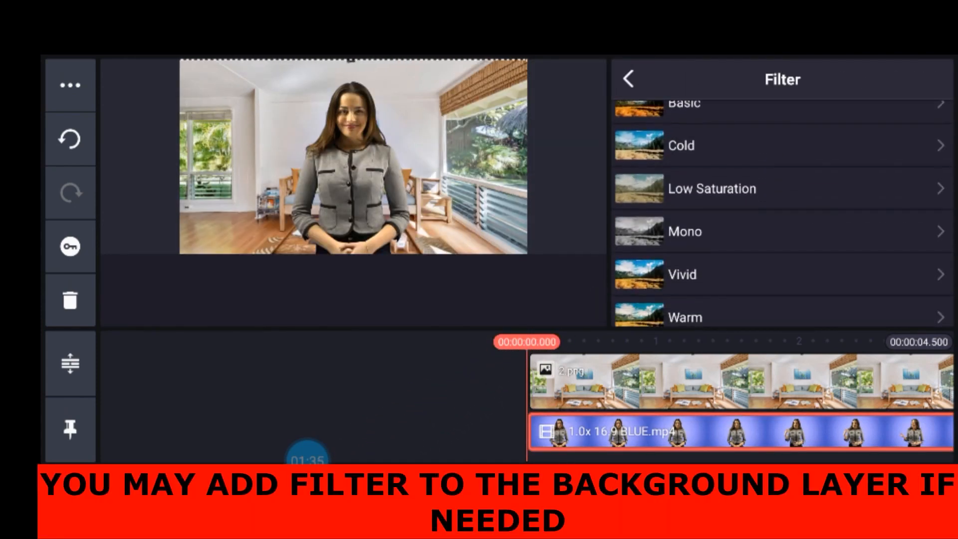
left_click(681, 147)
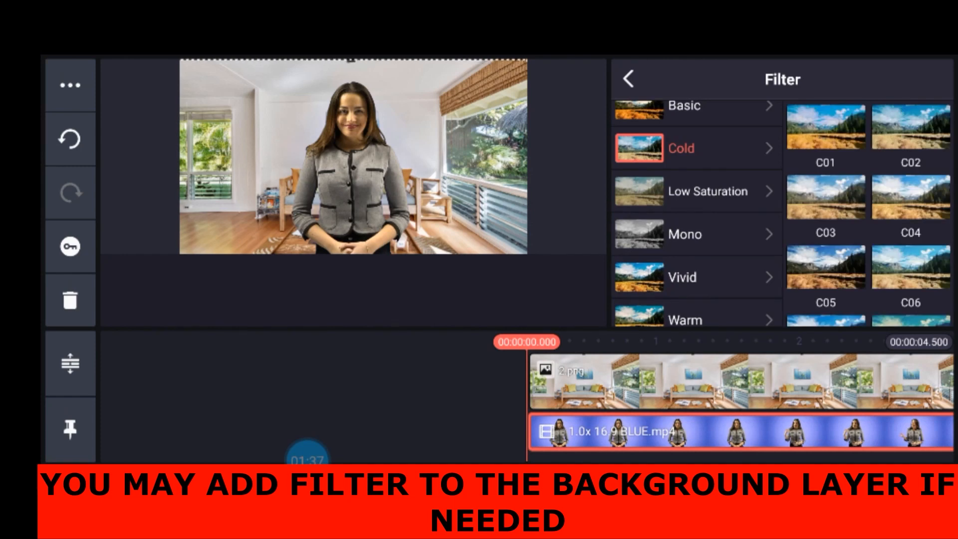
left_click(825, 256)
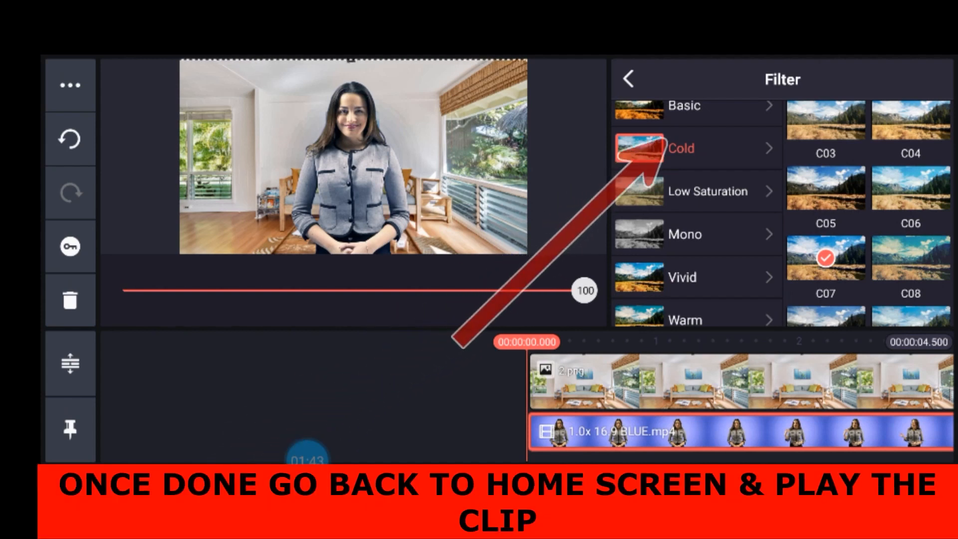
left_click(628, 78)
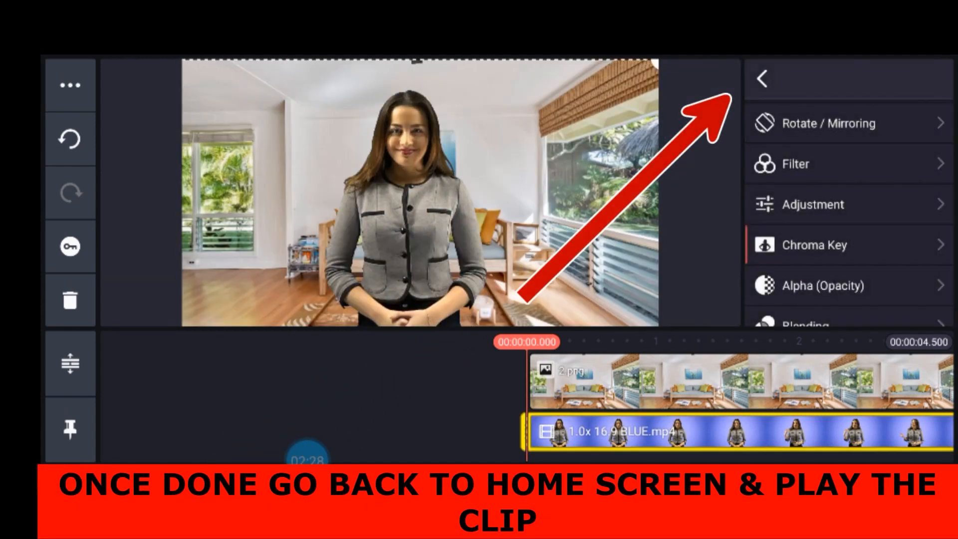
- Export the living-room composite via Share > Save as Video
left_click(761, 79)
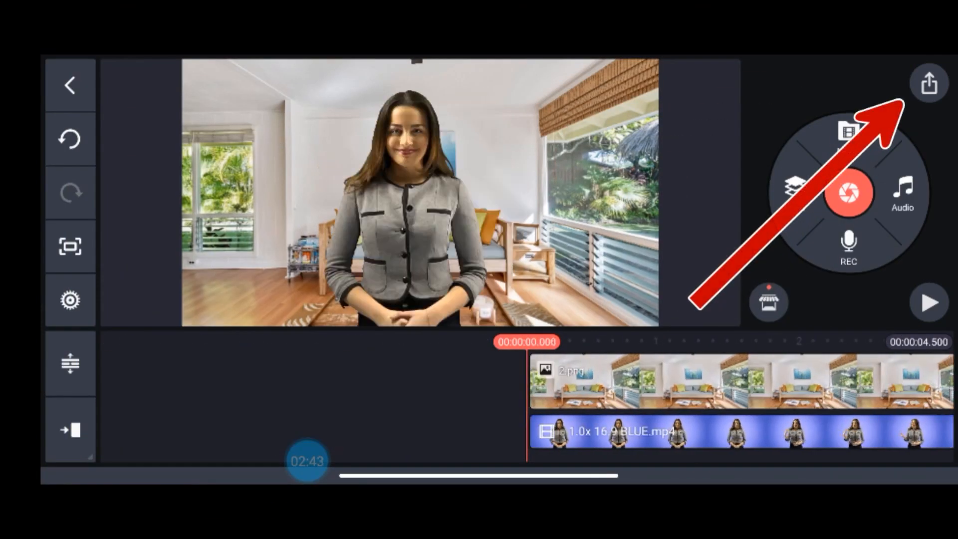
left_click(928, 84)
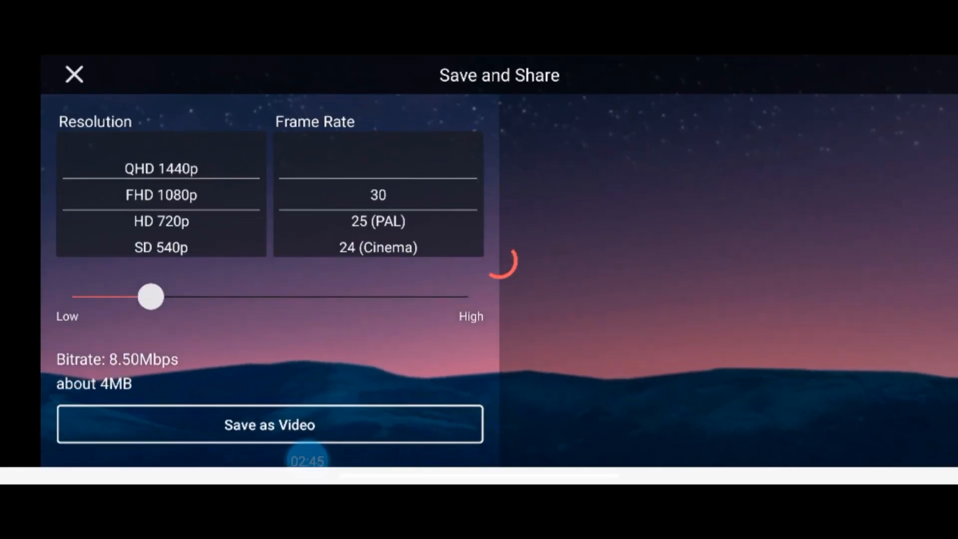
left_click(268, 424)
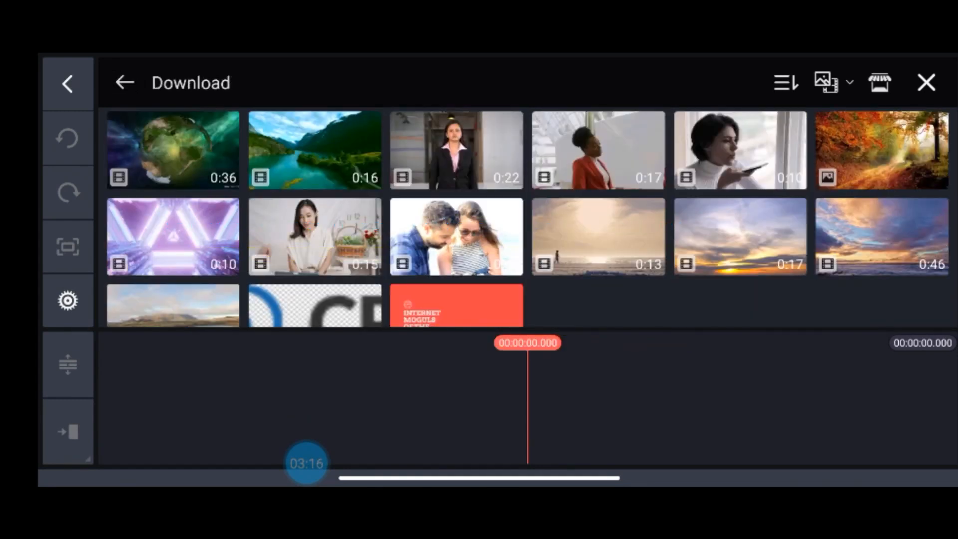
- Place the lake video from the Download folder as the background clip
left_click(314, 151)
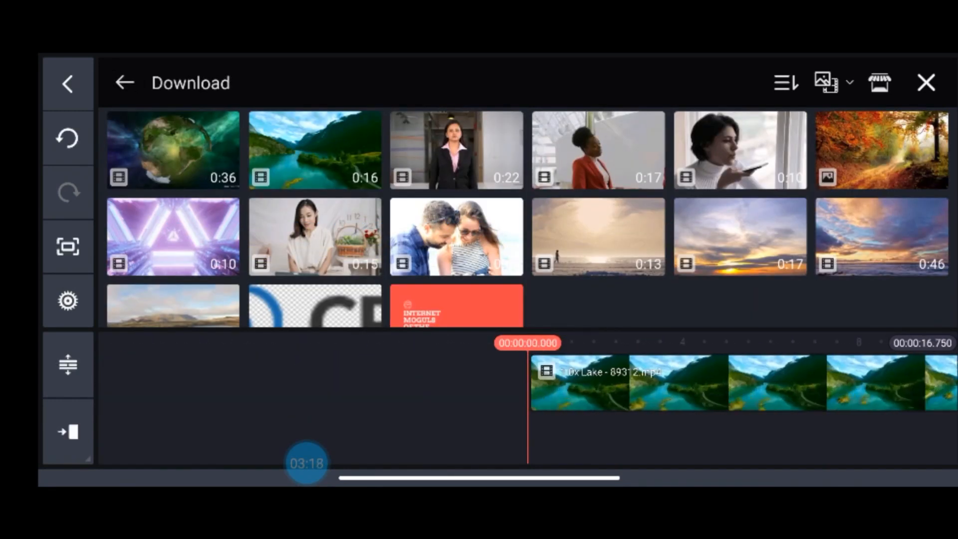
left_click(125, 83)
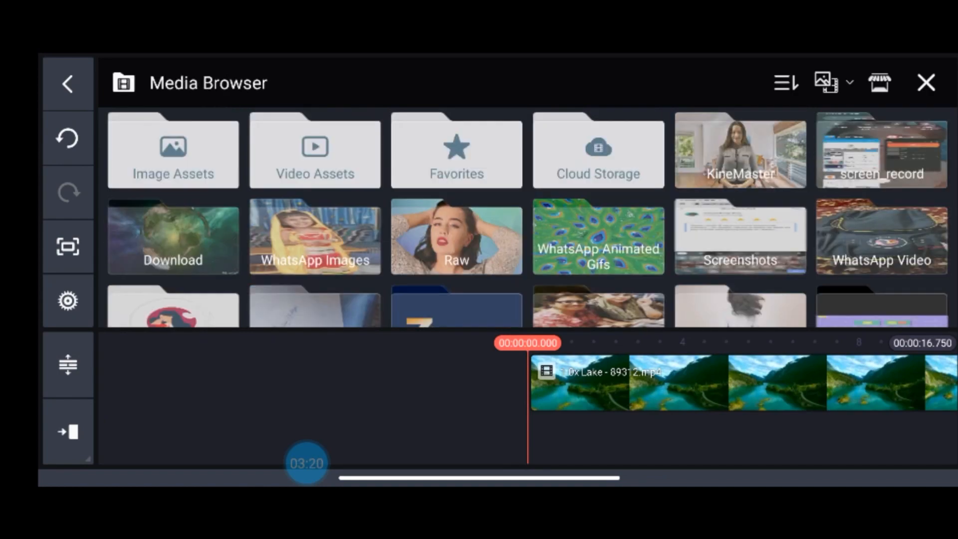
left_click(926, 83)
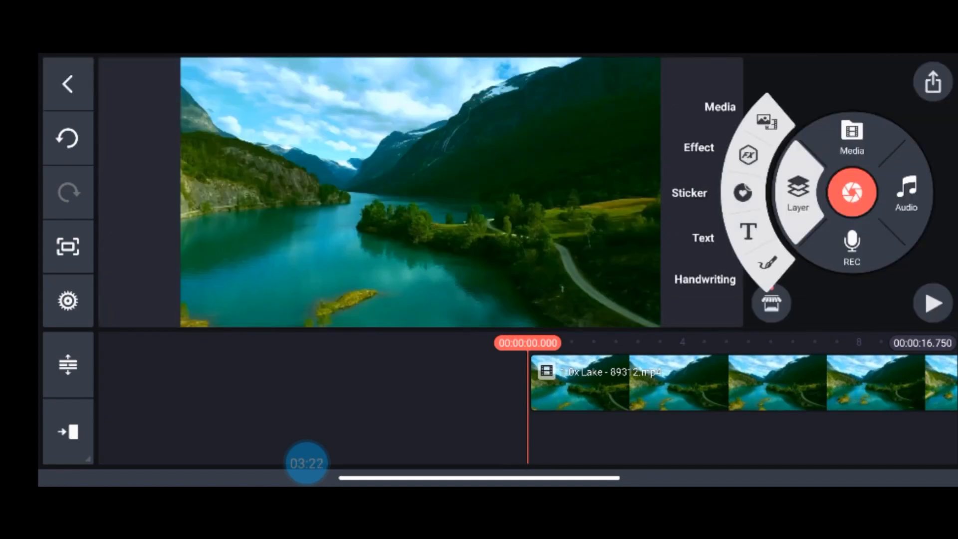
- Layer the yellow-background man video over the lake and select it for editing
left_click(850, 138)
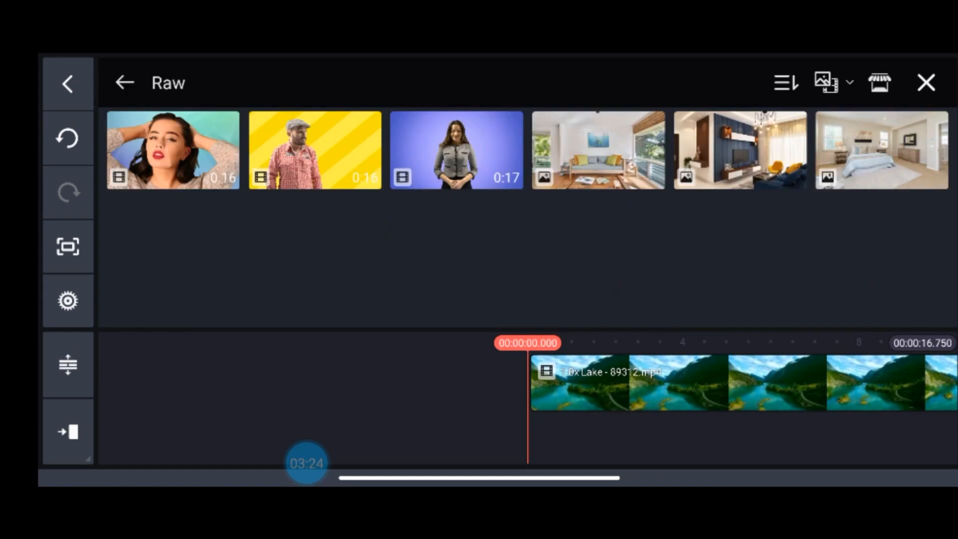
left_click(314, 149)
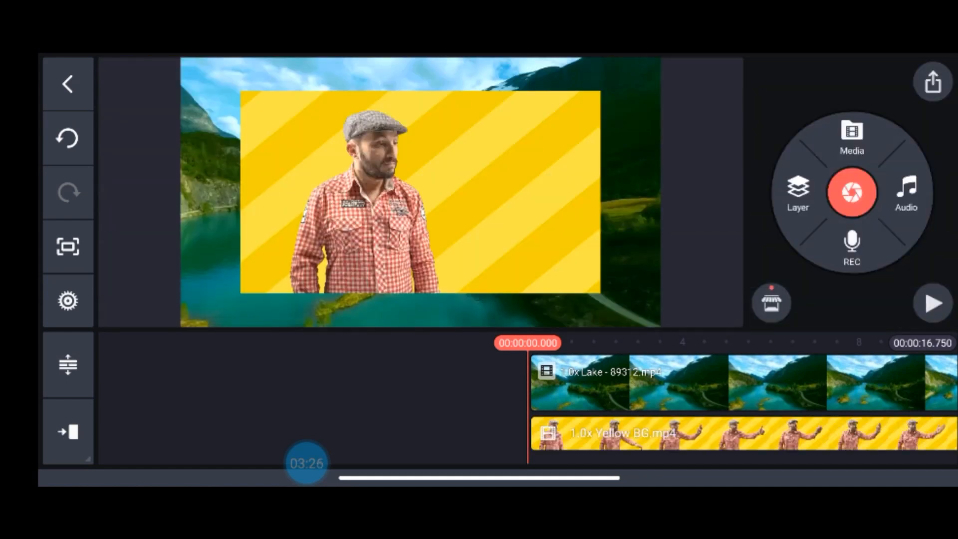
left_click(671, 434)
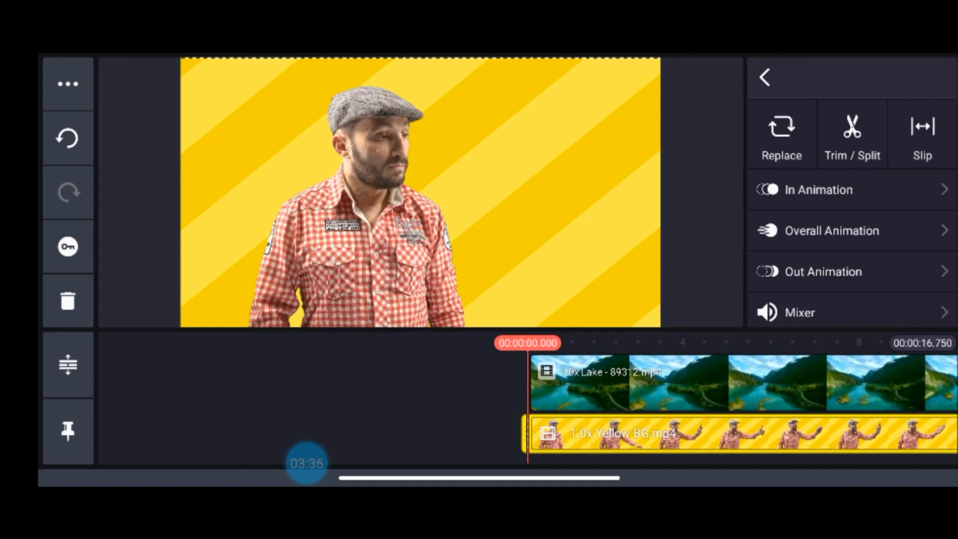
- Enable Chroma Key on the man's clip to key out the yellow background
scroll("down", 3)
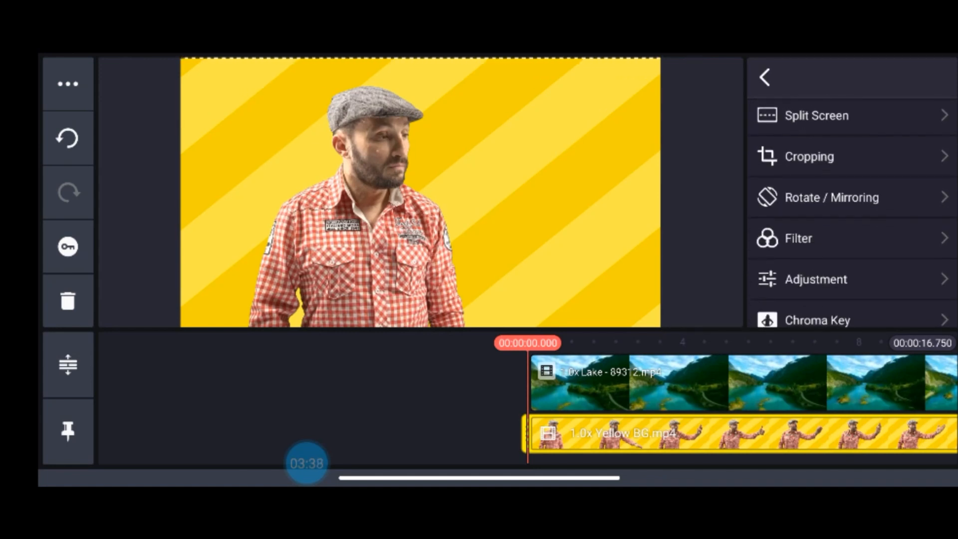
left_click(817, 319)
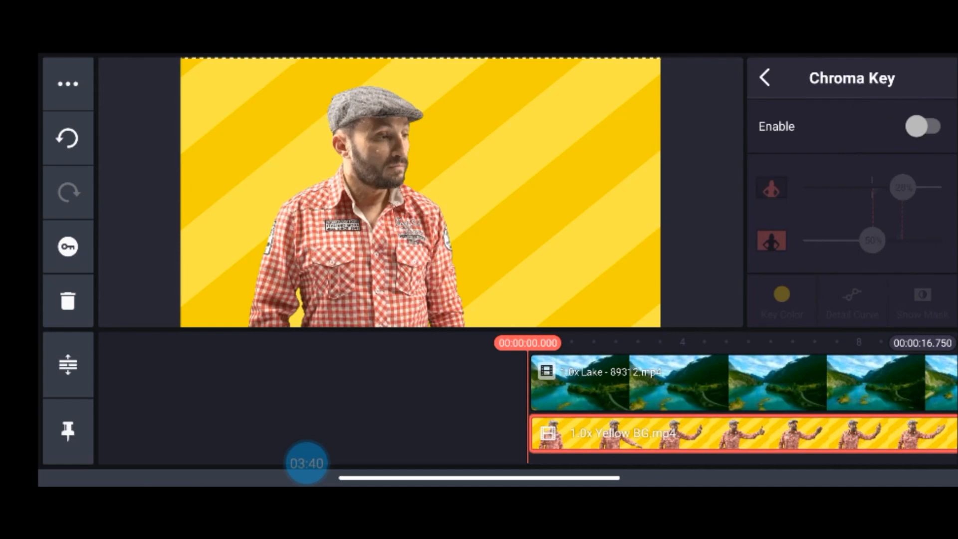
left_click(926, 127)
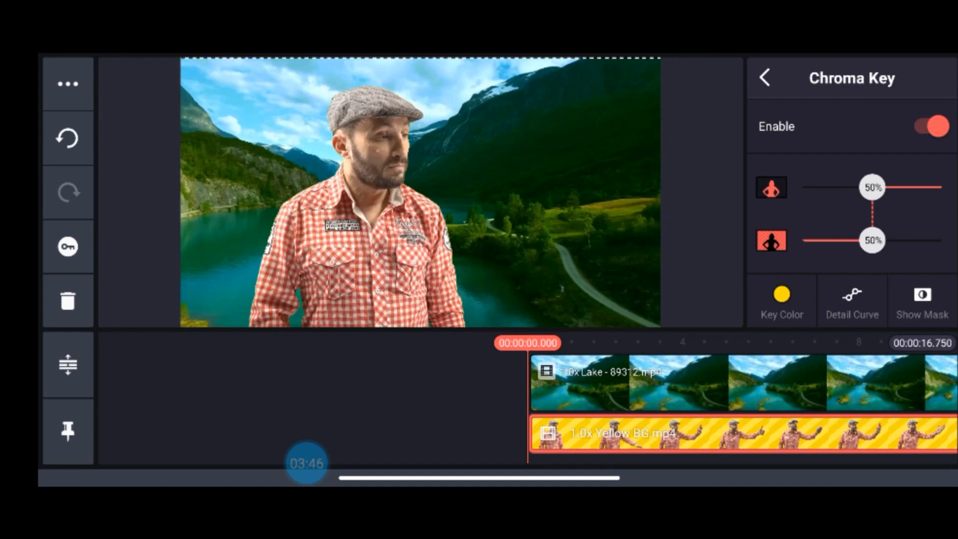
left_click(763, 78)
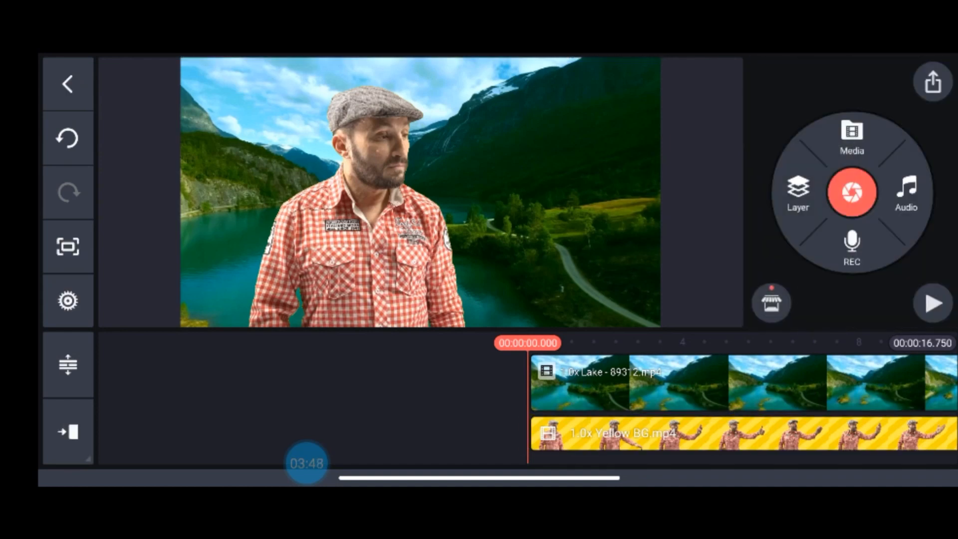
- Play back the man-over-lake composite, dismissing the fullscreen tip
left_click(933, 303)
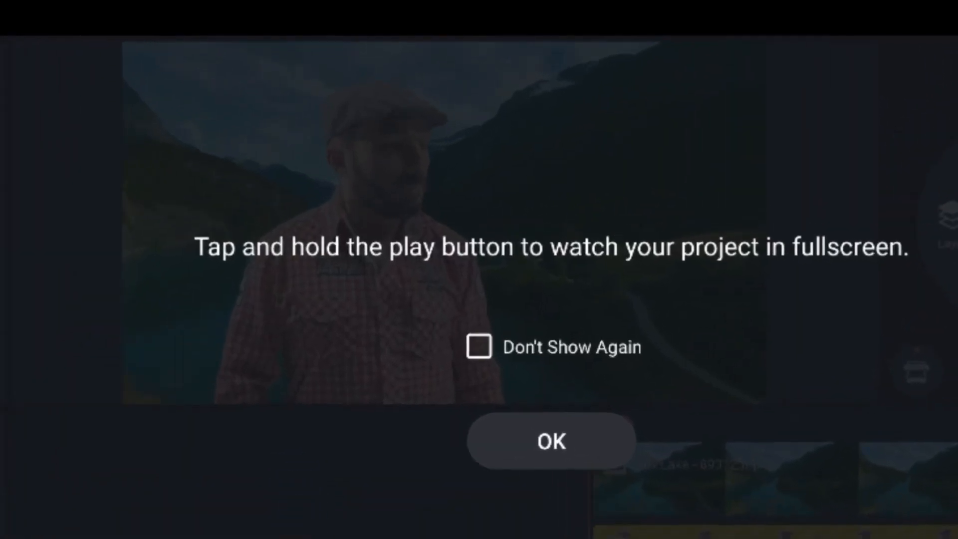
left_click(548, 441)
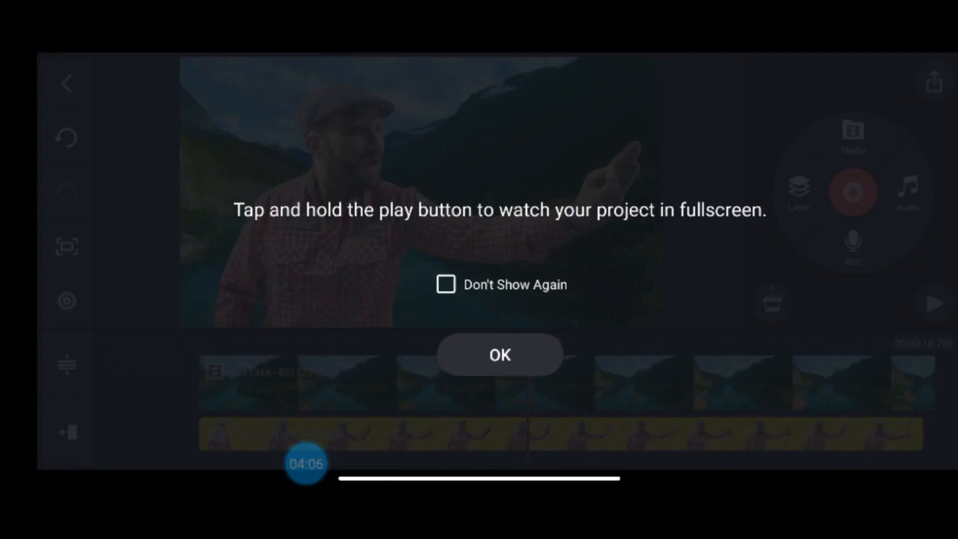
left_click(499, 356)
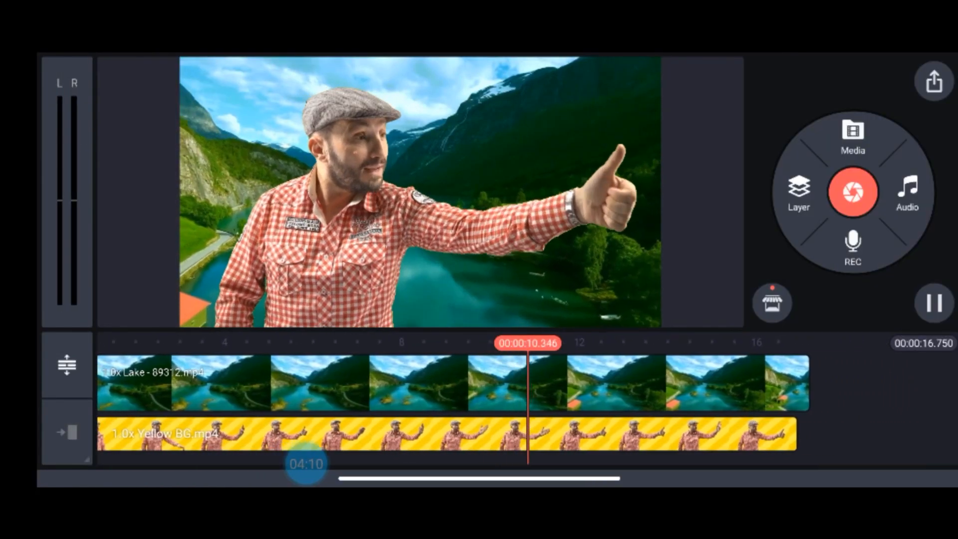
left_click(397, 383)
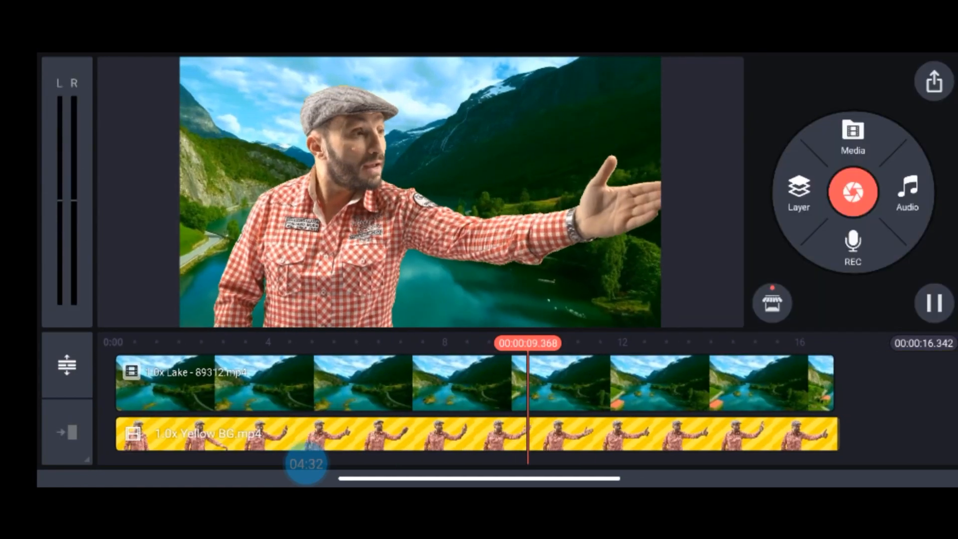
left_click(933, 80)
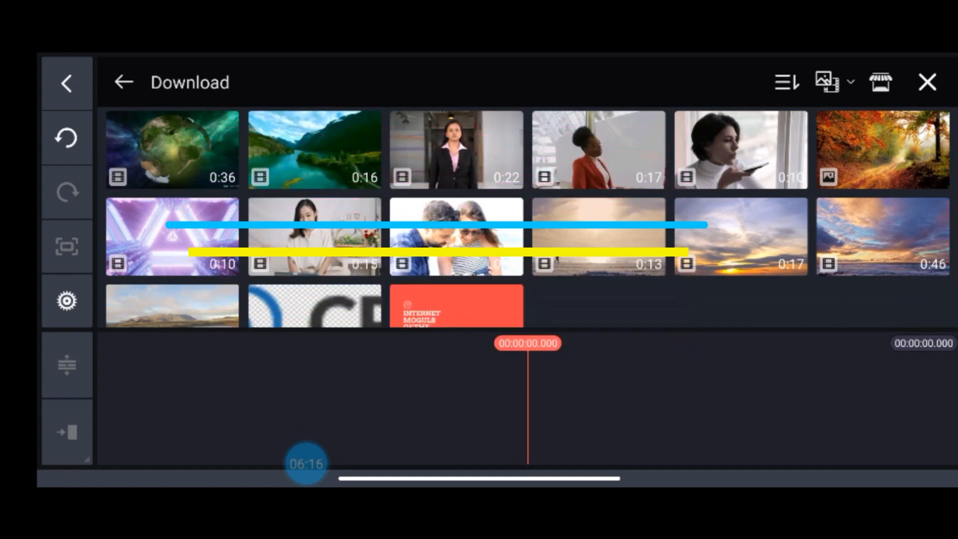
- Add the autumn forest path photo from Download as the background and return to the editor
left_click(882, 150)
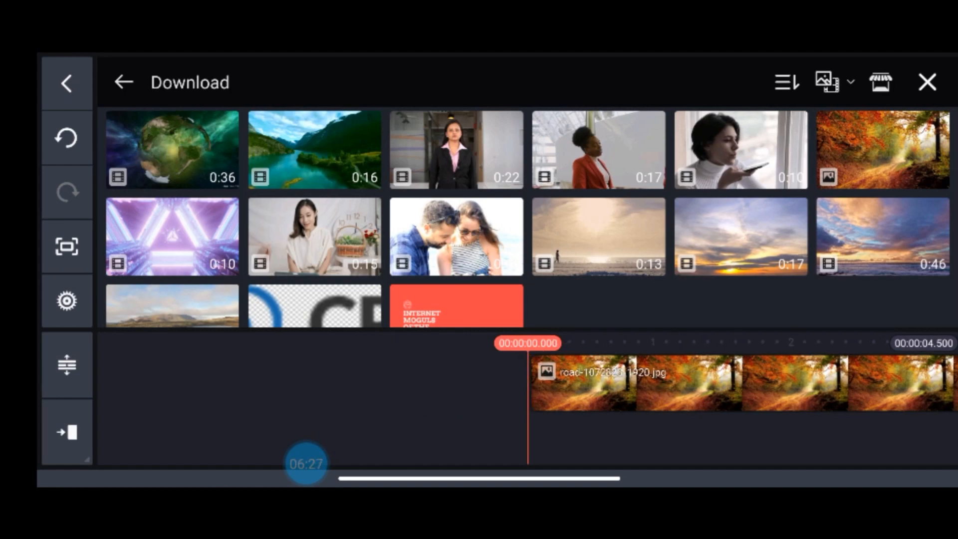
left_click(123, 82)
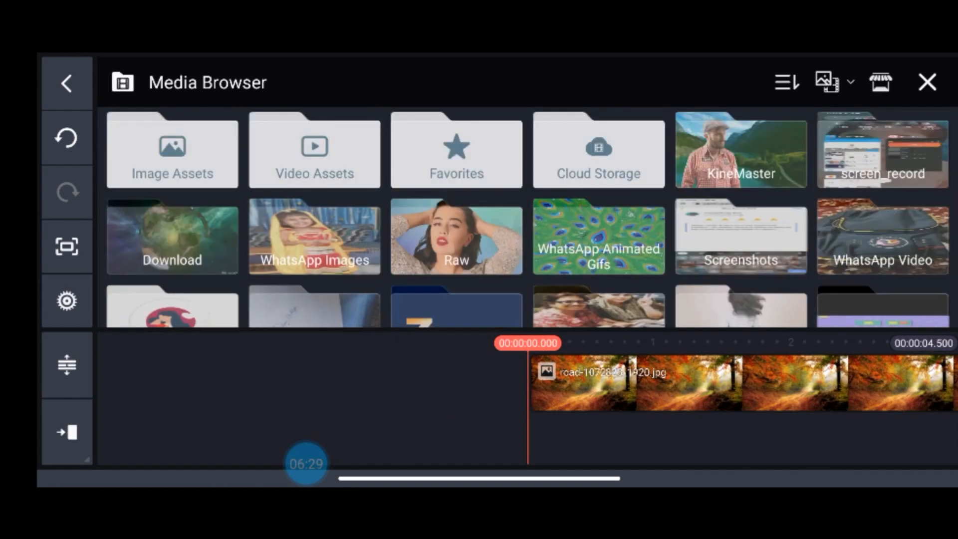
left_click(927, 80)
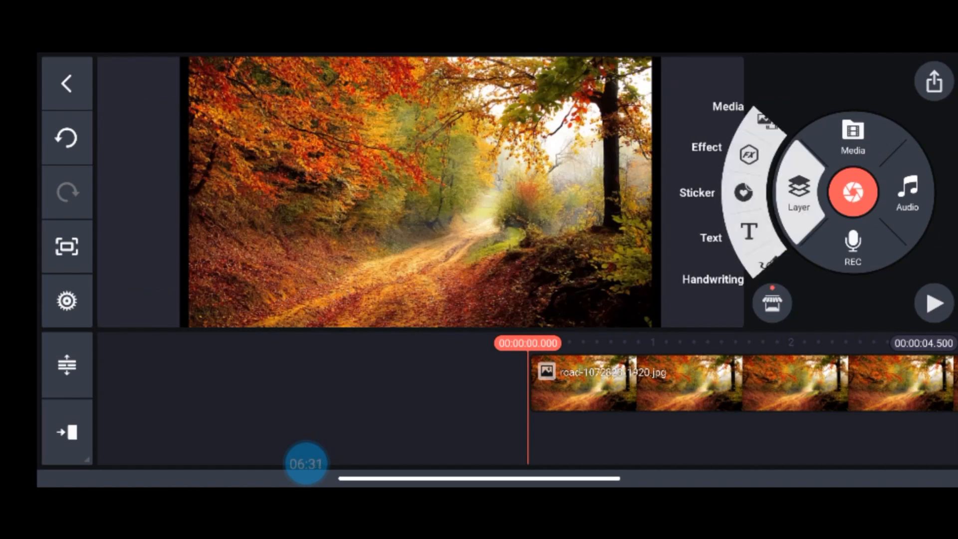
- Layer the Sky Blue BG woman video from the Raw folder over the forest
left_click(852, 138)
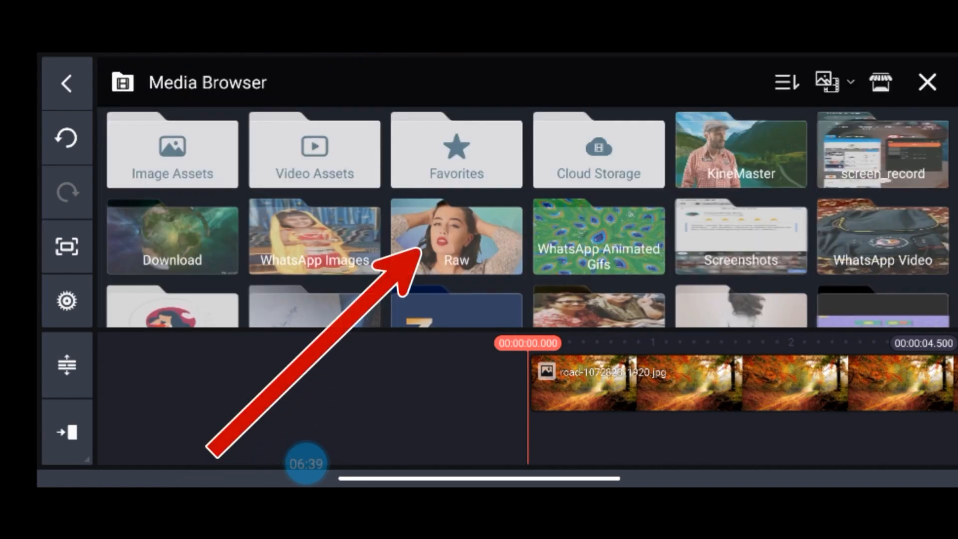
left_click(456, 237)
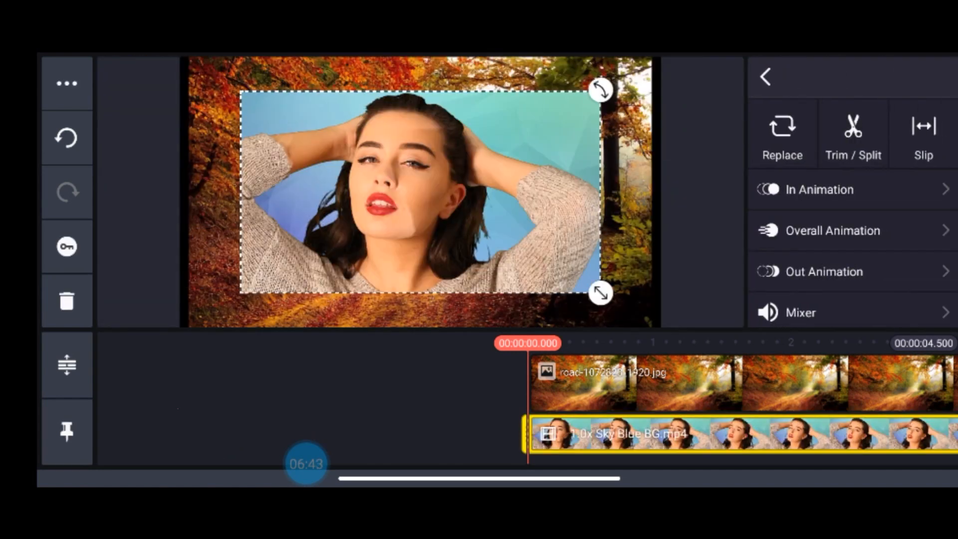
scroll("down", 3)
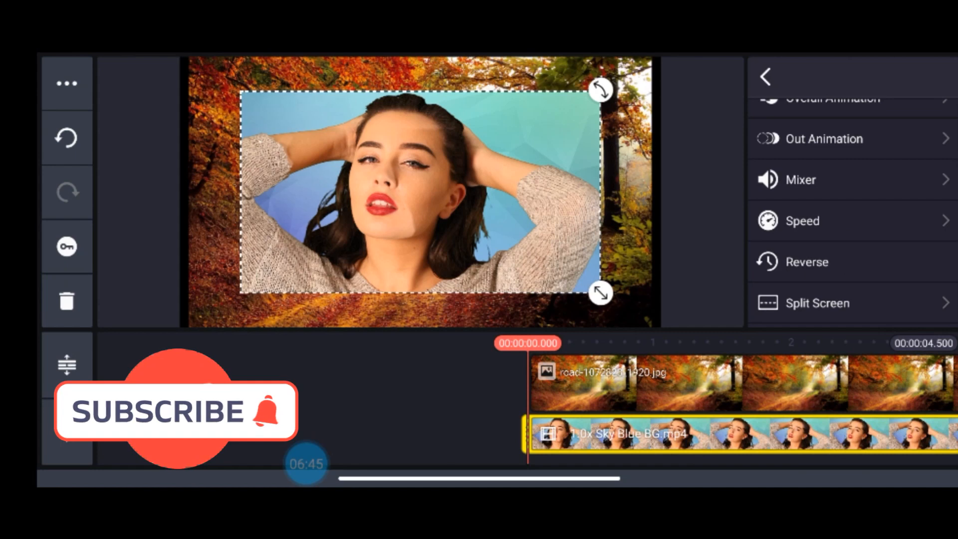
- Set the woman layer's Split Screen to full frame, then bring up Chroma Key
left_click(825, 303)
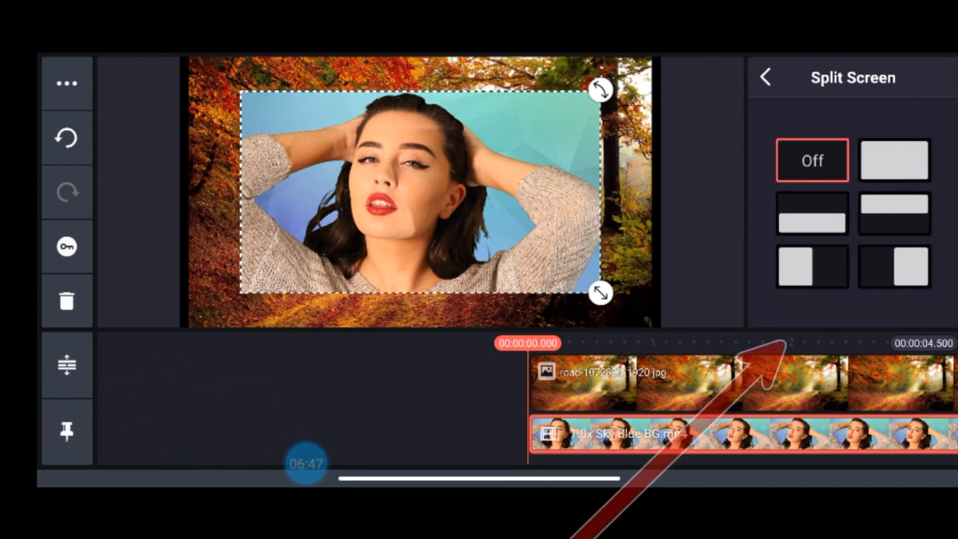
left_click(894, 160)
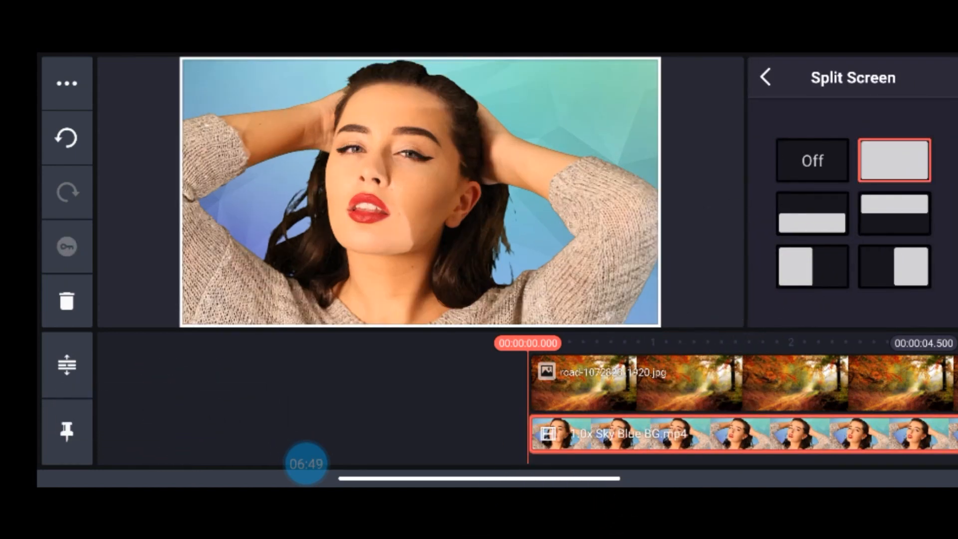
left_click(764, 78)
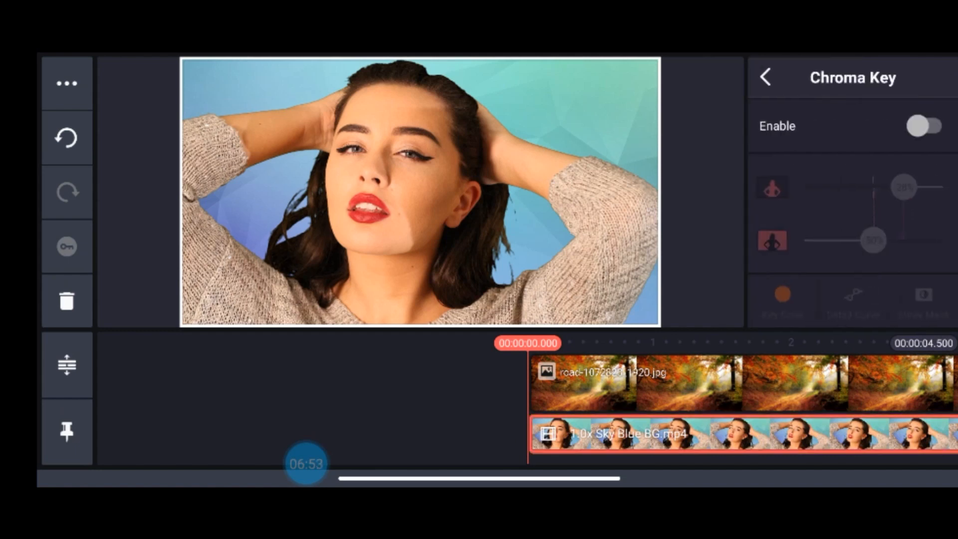
- Enable Chroma Key on the woman layer with the light sky-blue swatch as key colour
left_click(927, 126)
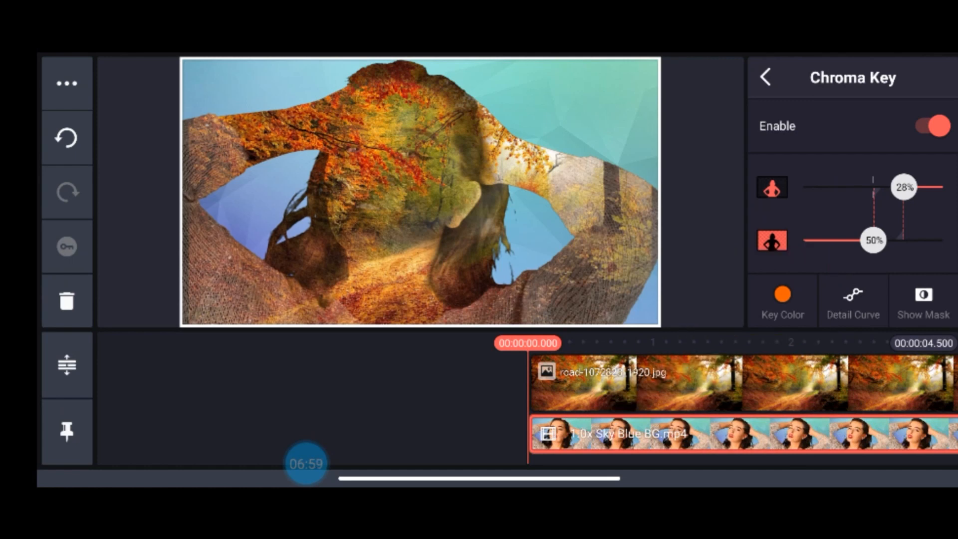
left_click(781, 300)
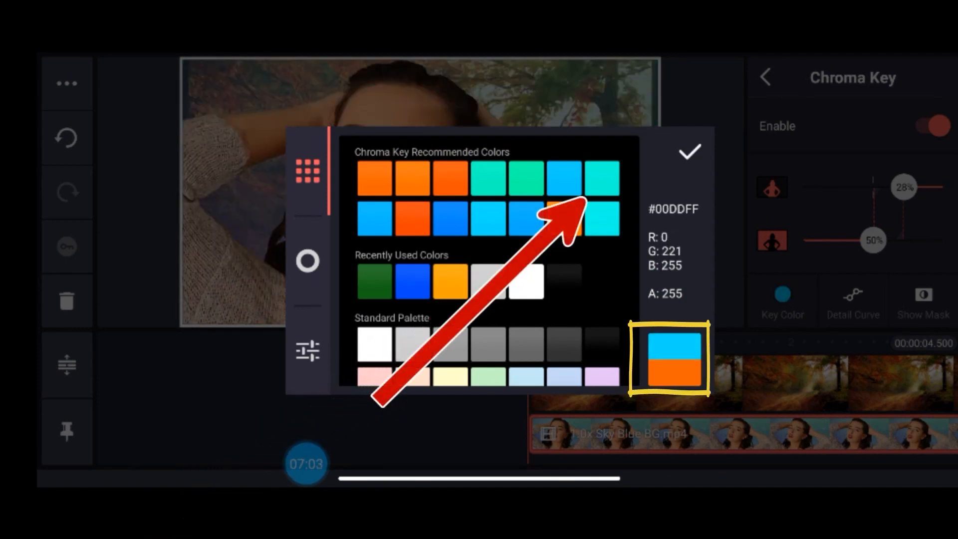
left_click(689, 152)
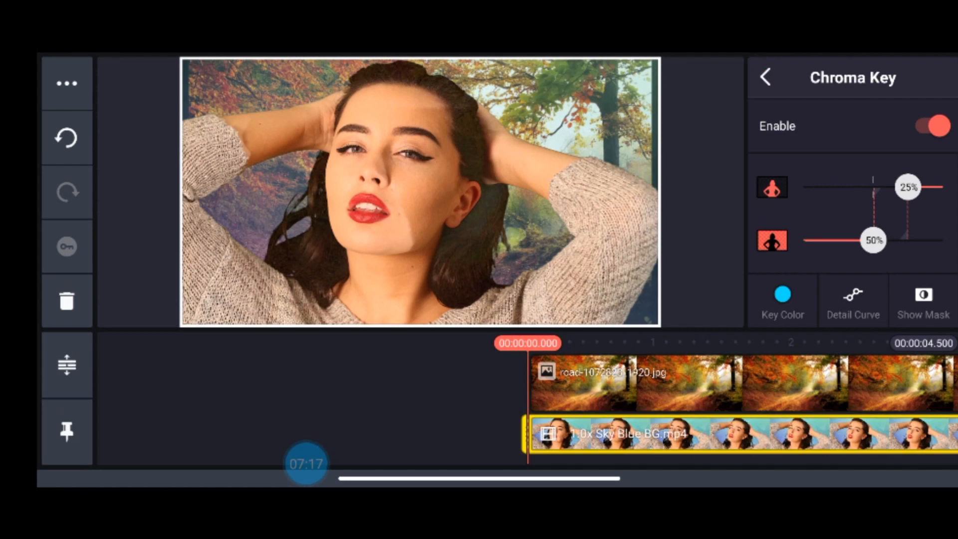
left_click(764, 77)
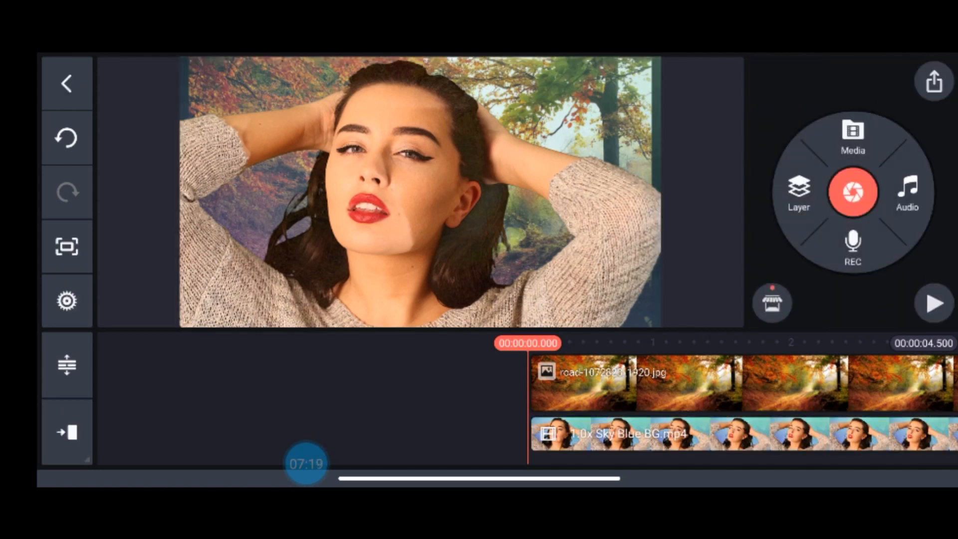
- Stretch the forest image clip's end to 00:00:16.062 and leave it selected
left_click(934, 301)
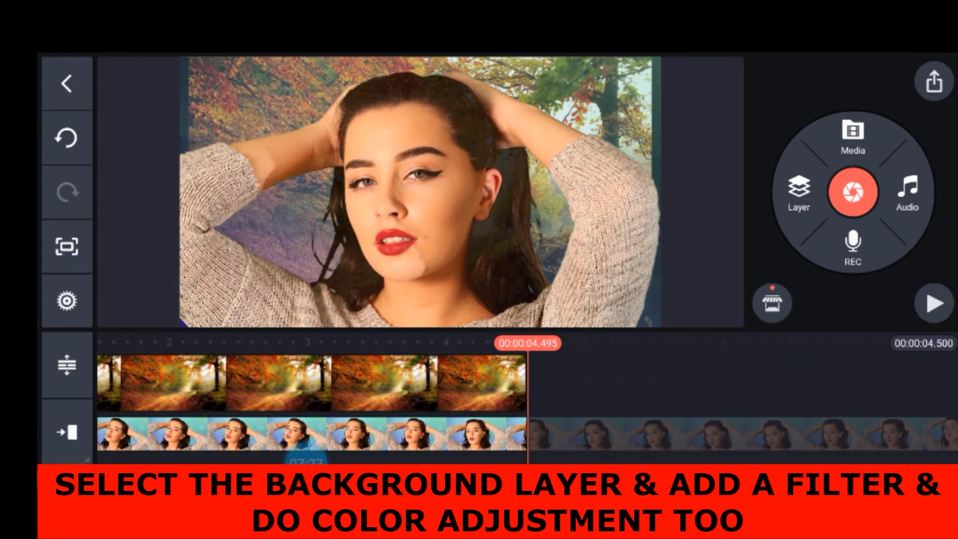
left_click(305, 382)
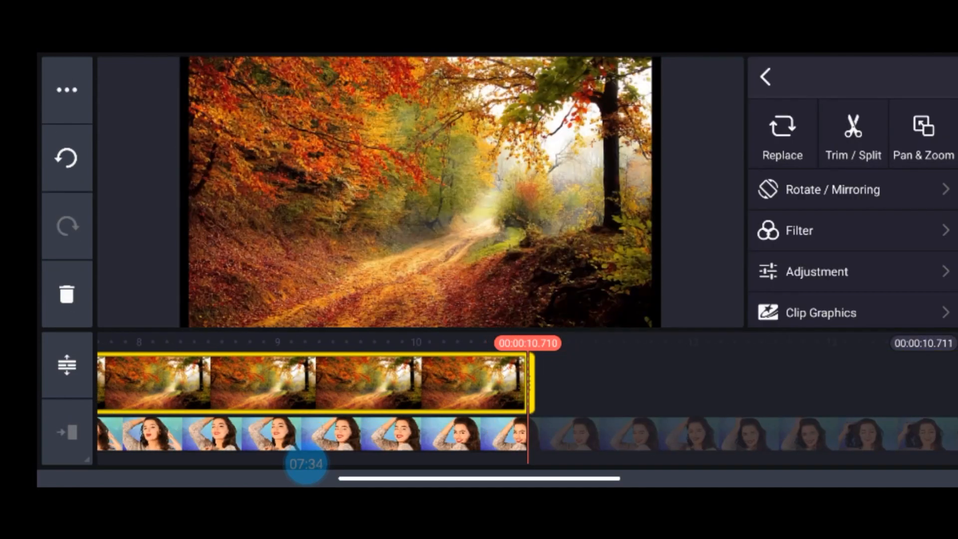
left_click(67, 83)
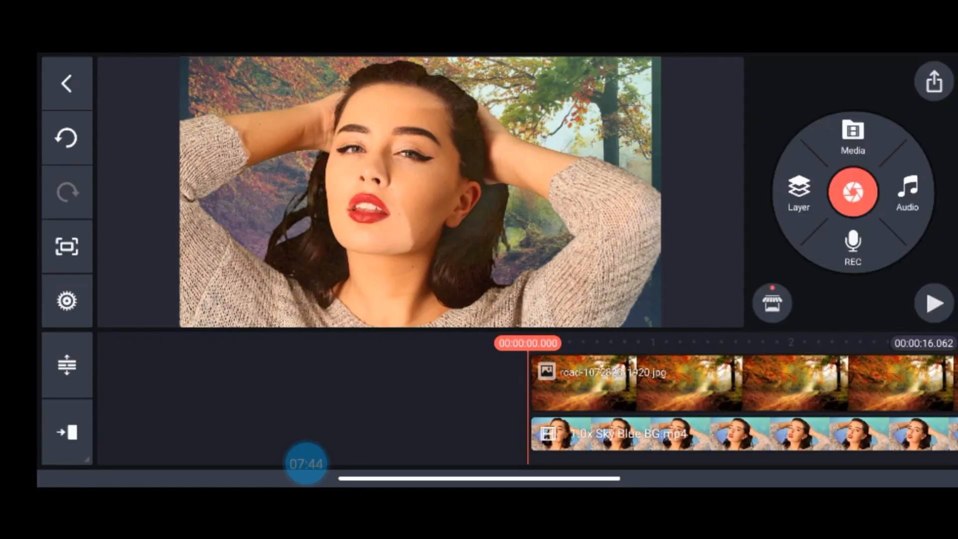
left_click(933, 304)
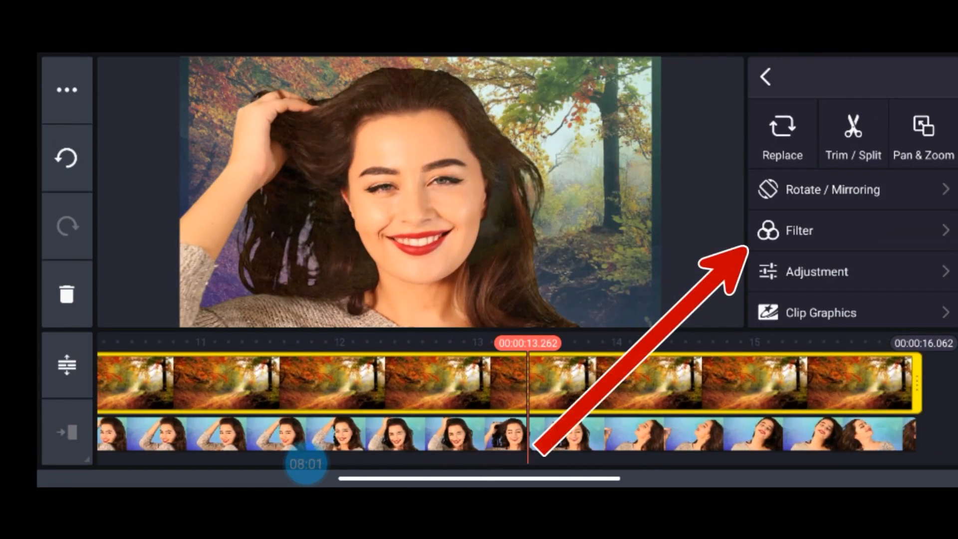
- Apply the Basic B03 filter to the forest background and move on to its colour Adjustment
left_click(797, 231)
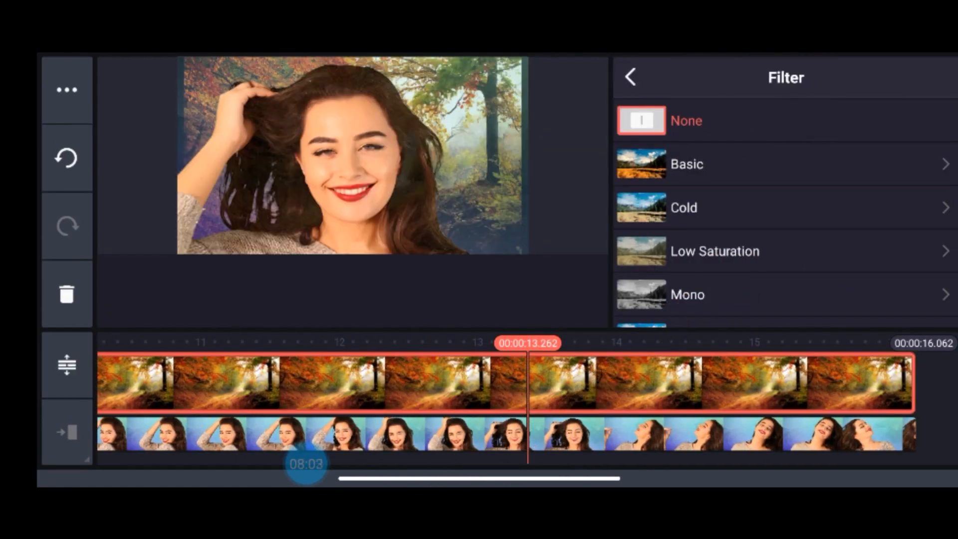
left_click(686, 164)
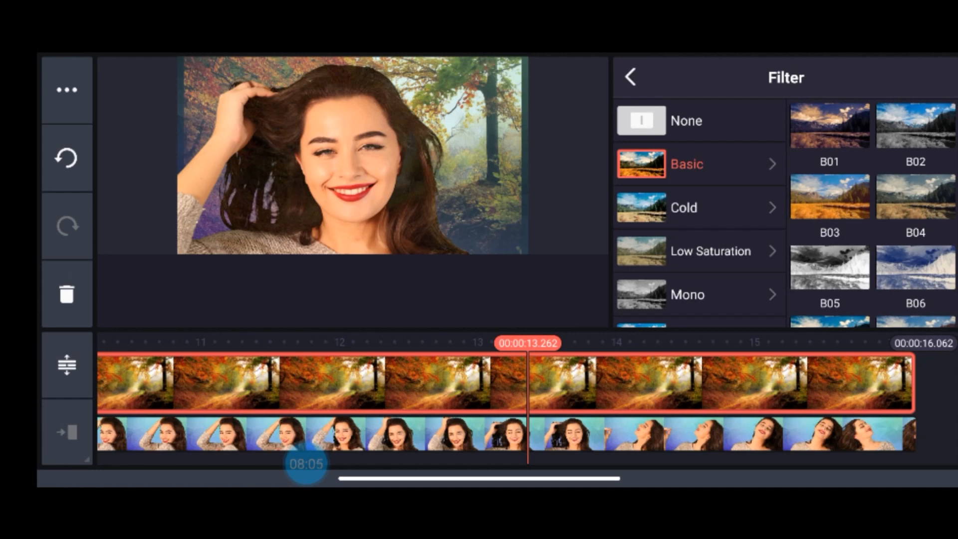
left_click(829, 196)
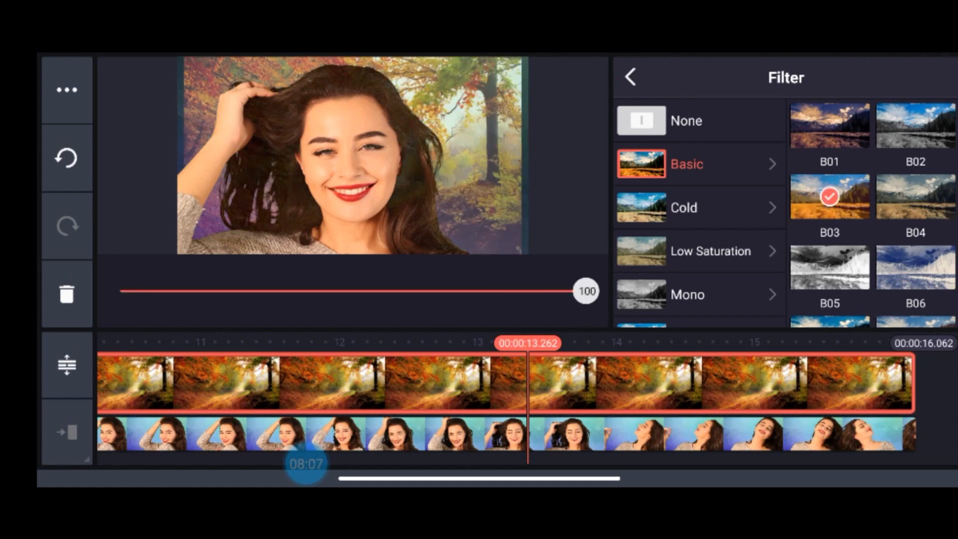
left_click(630, 77)
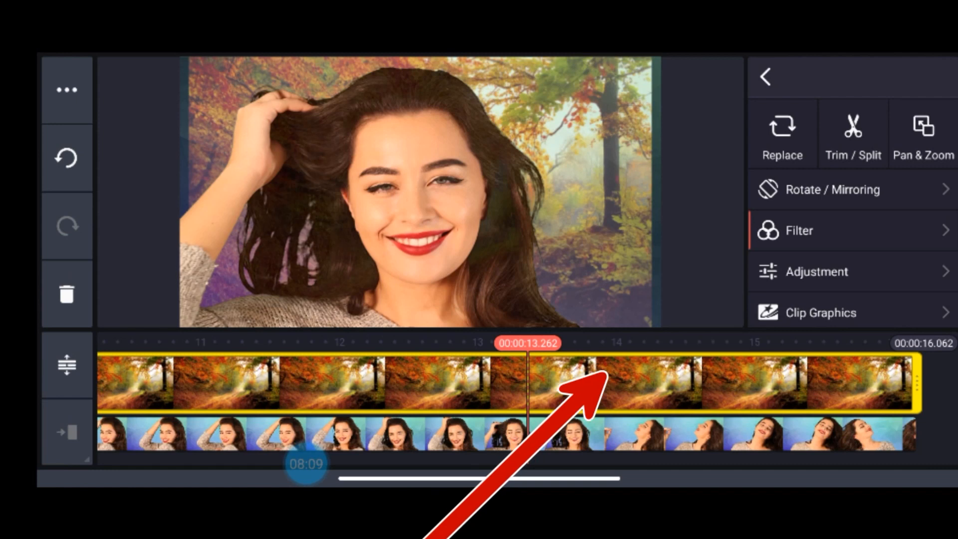
left_click(816, 272)
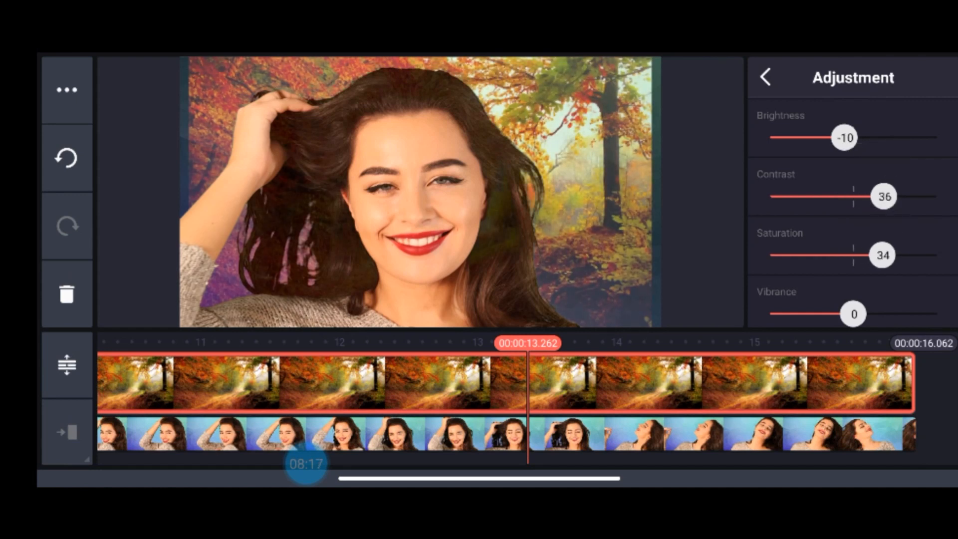
- Set Highlights -11 and Shadows 31 on the forest background, then play back the composite
scroll("down", 3)
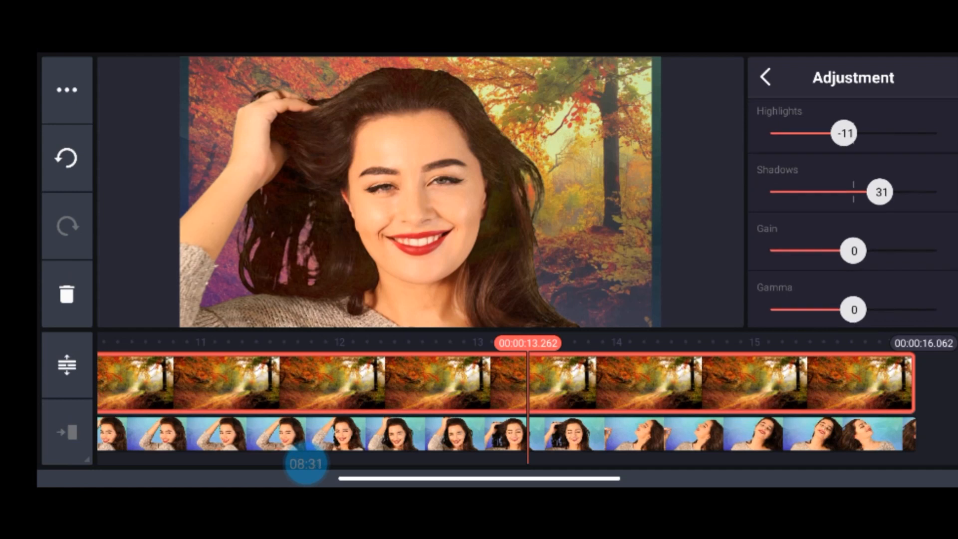
scroll("down", 3)
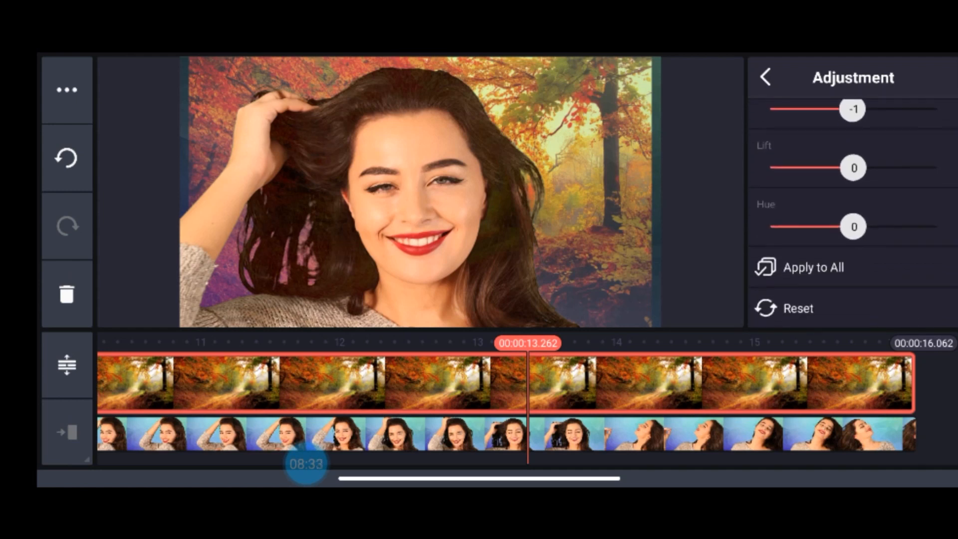
left_click(764, 77)
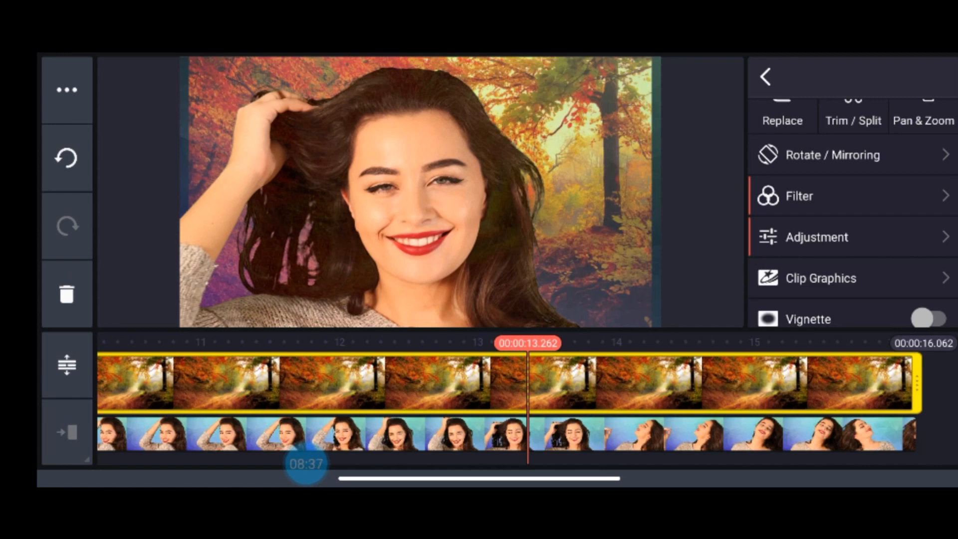
scroll("up", 3)
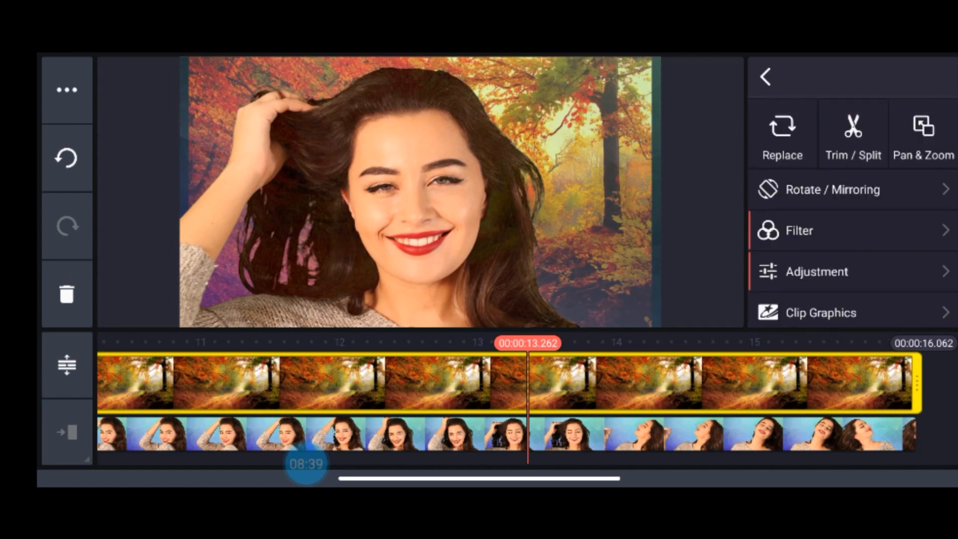
scroll("down", 3)
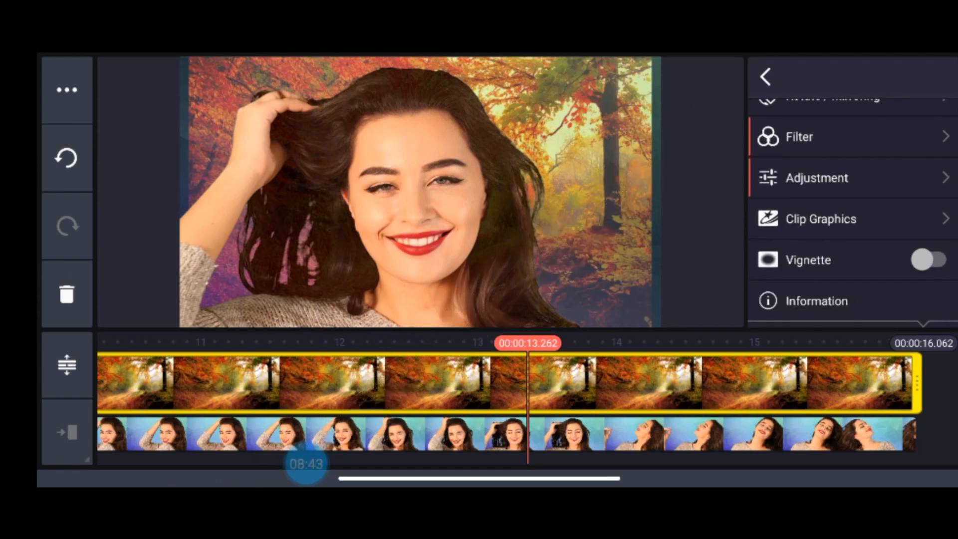
left_click(933, 303)
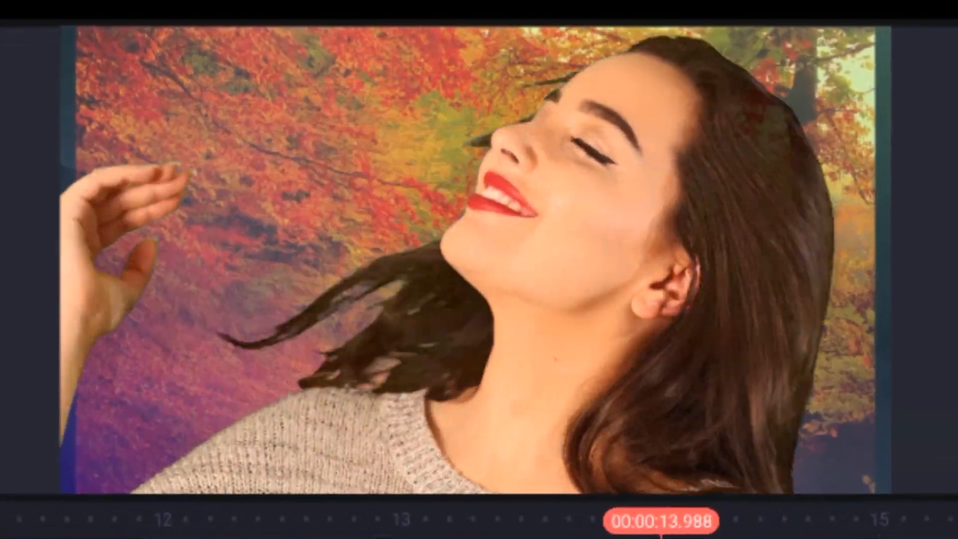
left_click(271, 423)
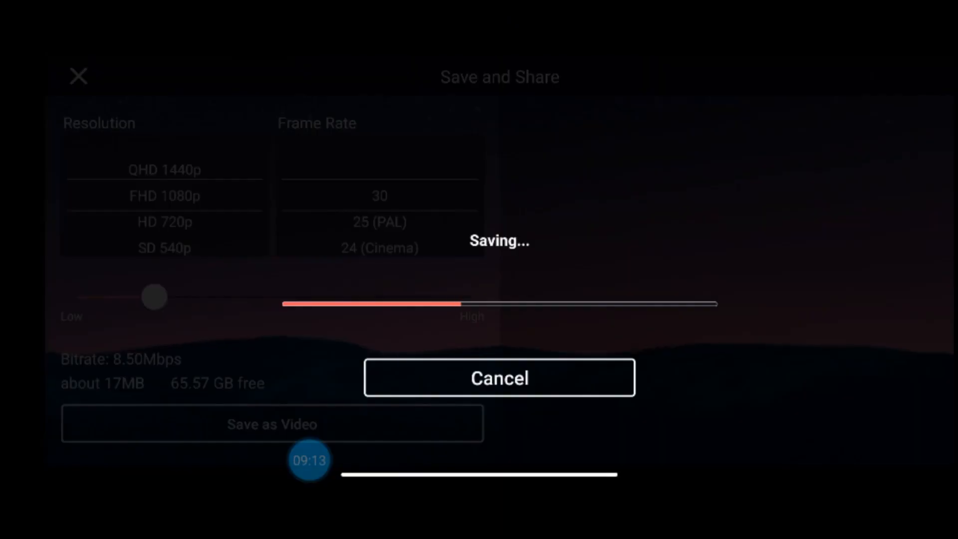